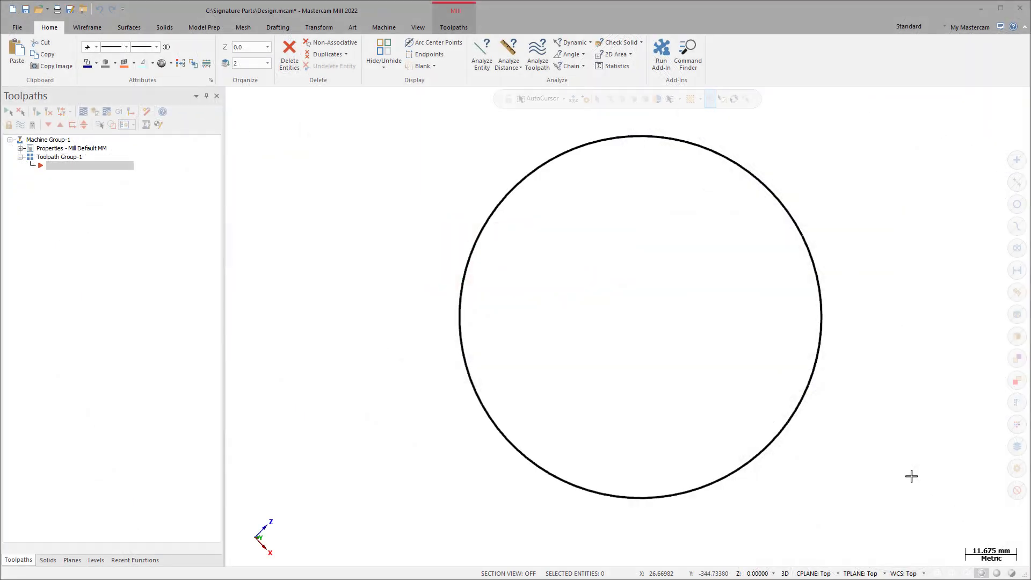
Select the point, enable Copy on the gnomon and drag a copy to a new location
{"action": "left_click", "coordinate": [48, 27]}
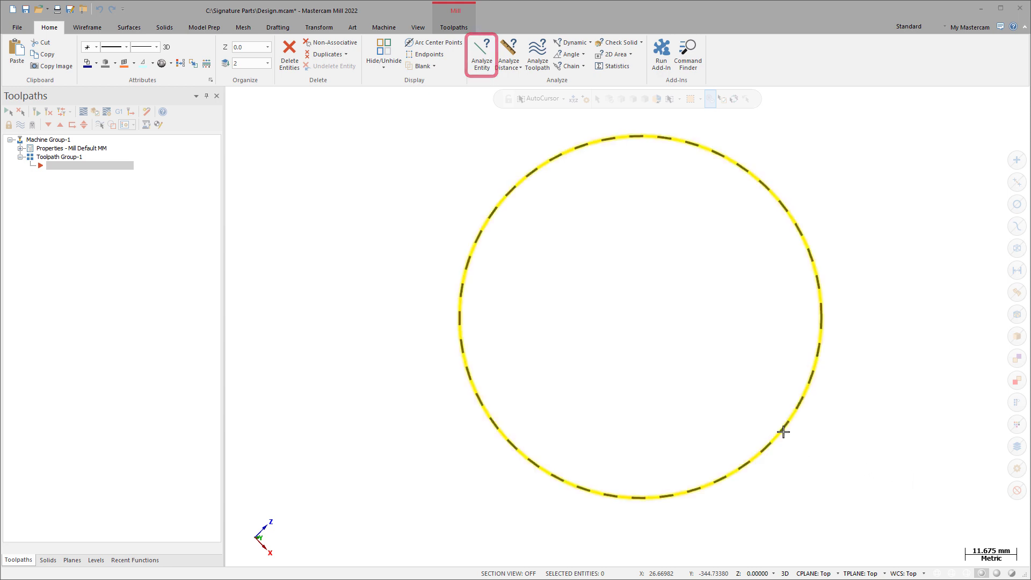
{"action": "left_click", "coordinate": [481, 54]}
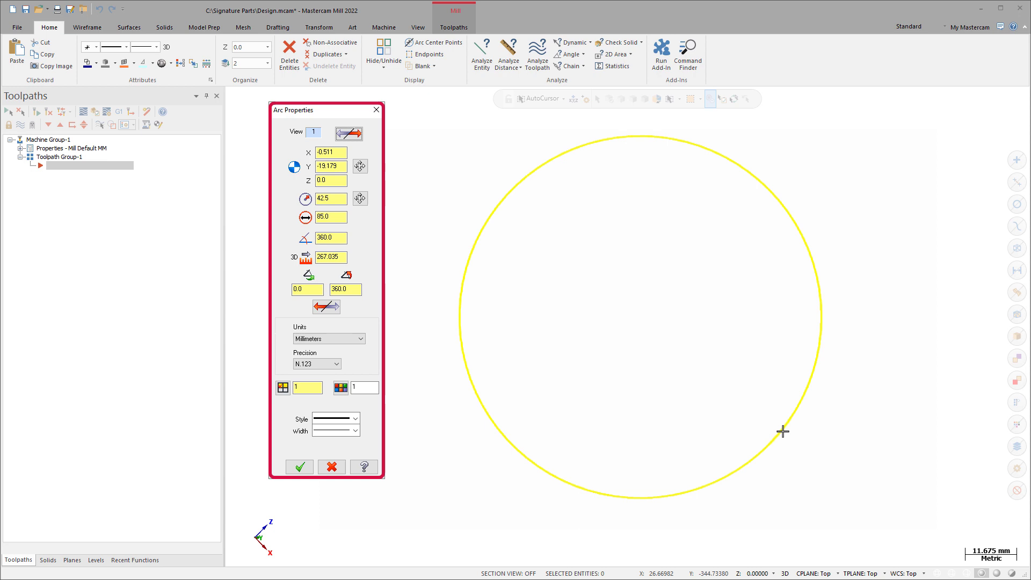
{"action": "left_click", "coordinate": [299, 468]}
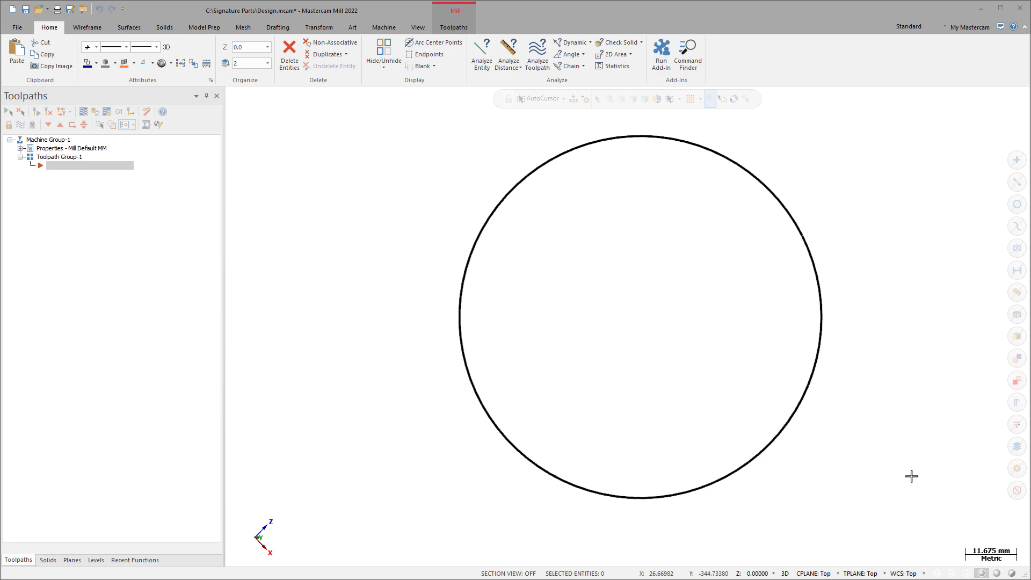
{"action": "left_click", "coordinate": [783, 432]}
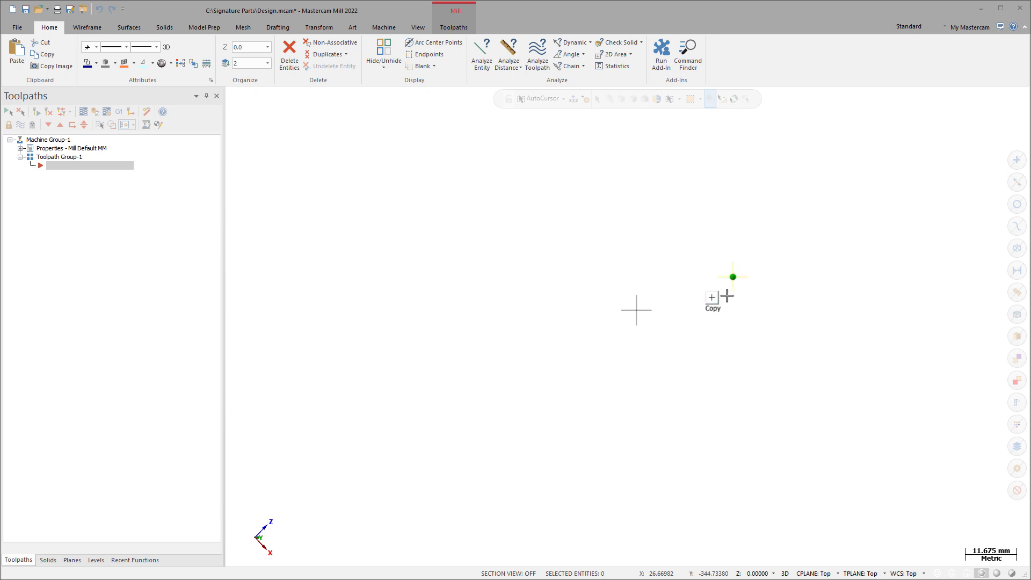
{"action": "mouse_move", "coordinate": [795, 328]}
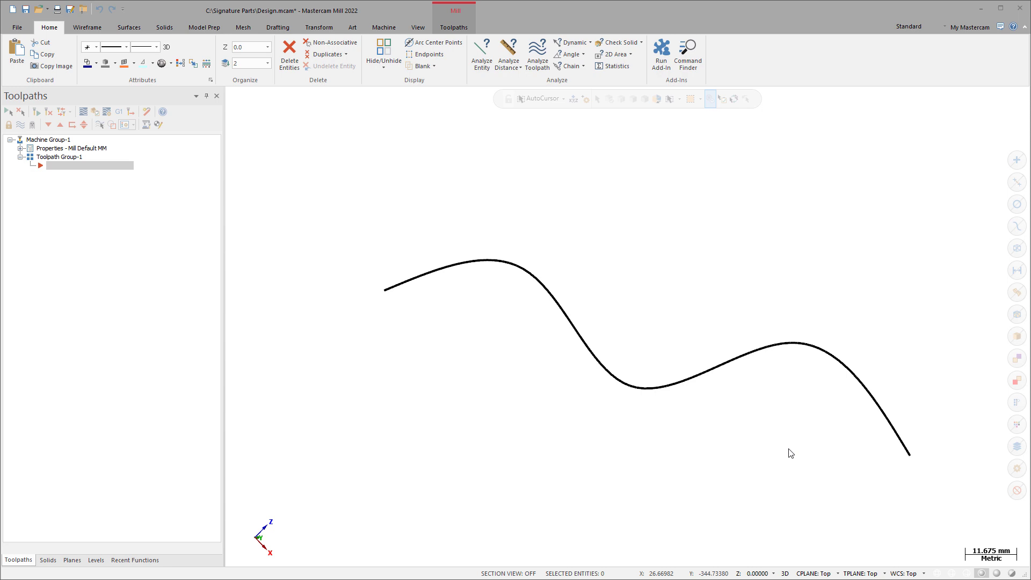
Select the wavy spline and drag its control-point gnomon to reshape it
{"action": "left_click", "coordinate": [626, 388]}
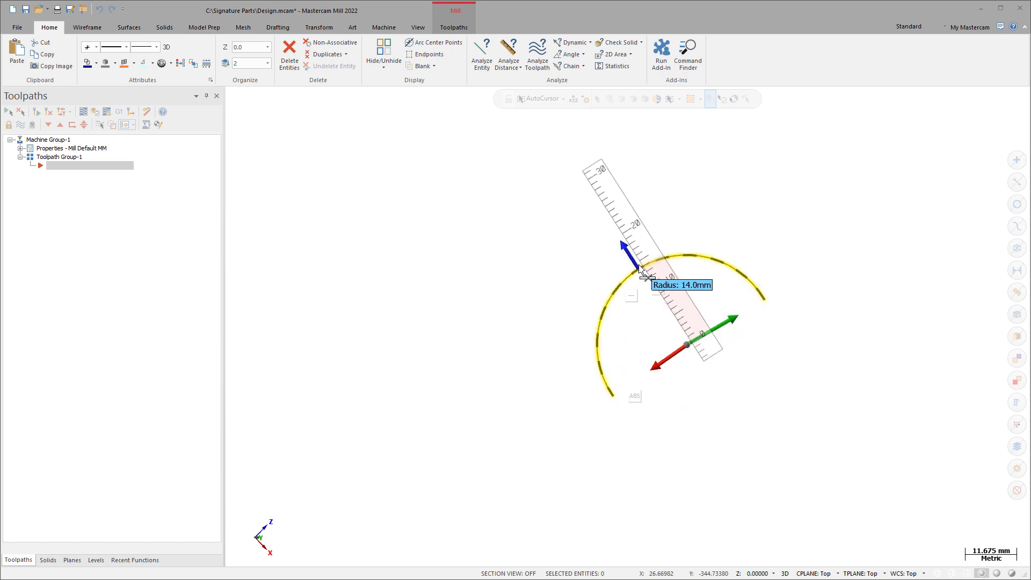
Drag the arc's radius ruler handle until it reads 14.0 mm
{"action": "left_click_drag", "start_coordinate": [641, 273], "coordinate": [625, 226]}
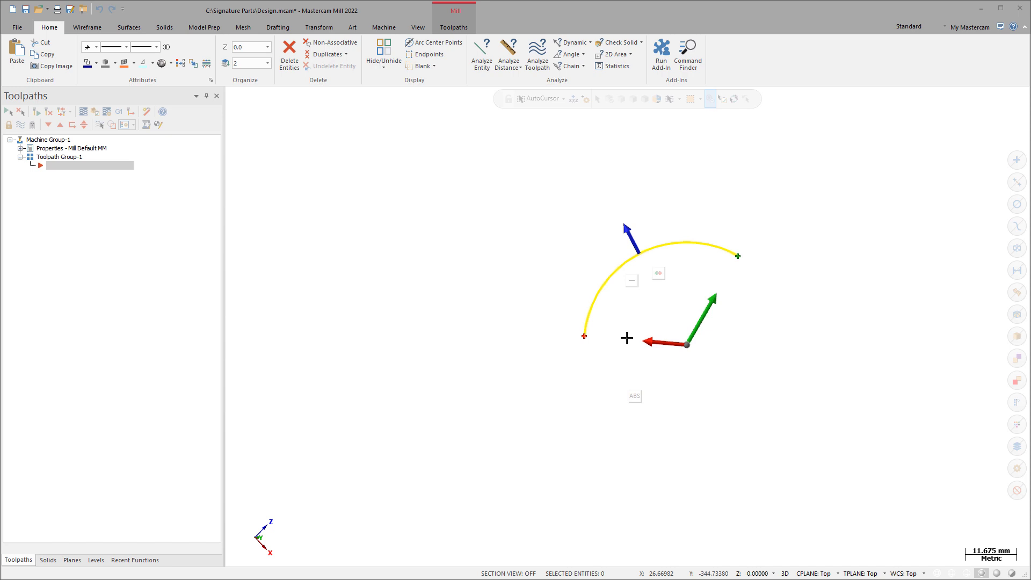
{"action": "mouse_move", "coordinate": [649, 319]}
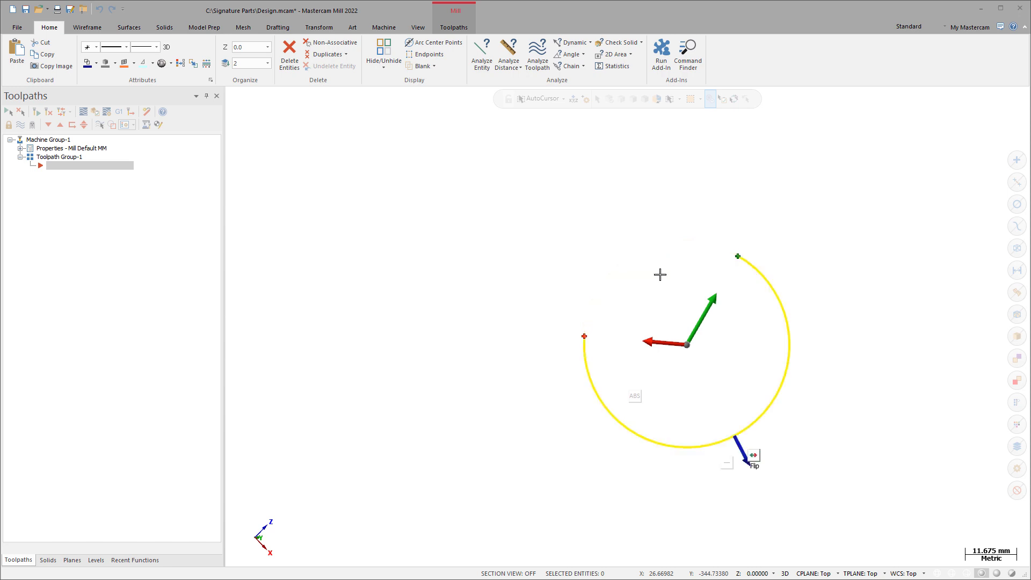
{"action": "mouse_move", "coordinate": [767, 444]}
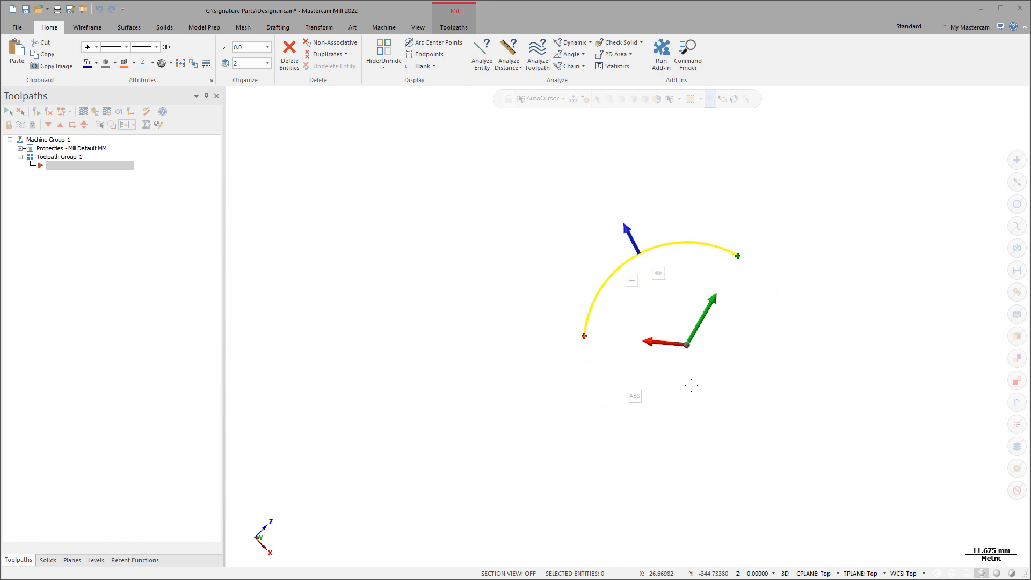
{"action": "mouse_move", "coordinate": [618, 397]}
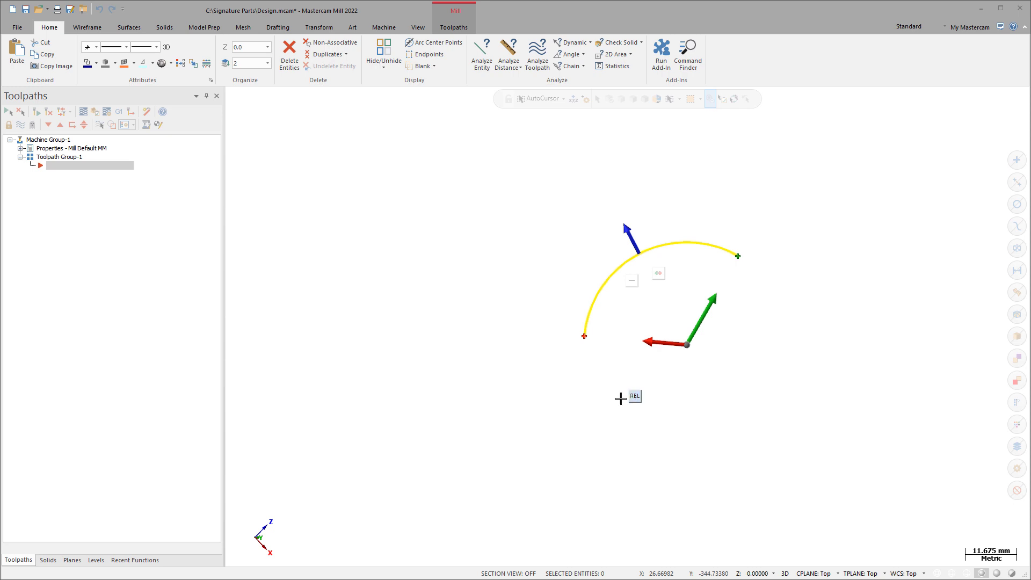